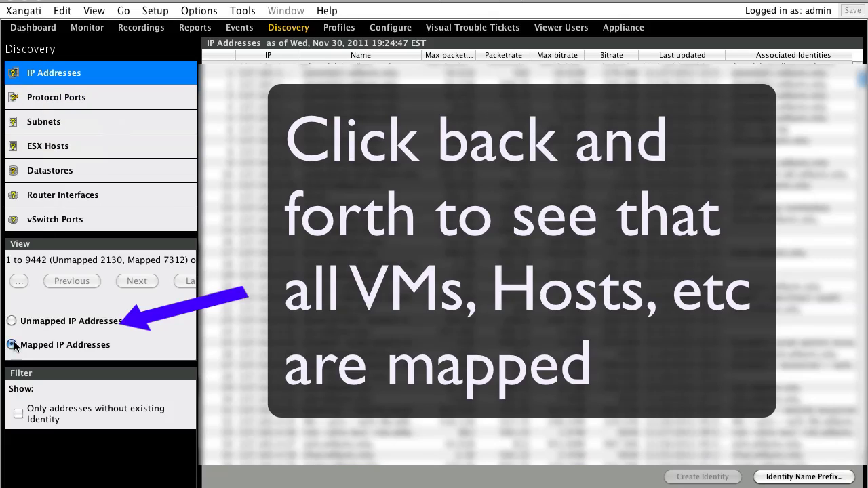
- Show the discovered datastores and compare the Mapped and Unmapped Datastores lists
{"action": "left_click", "coordinate": [50, 170]}
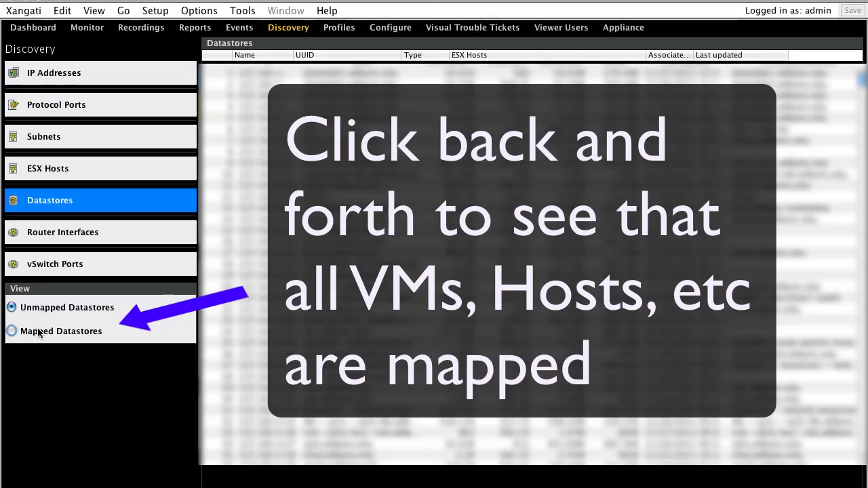
{"action": "left_click", "coordinate": [12, 331]}
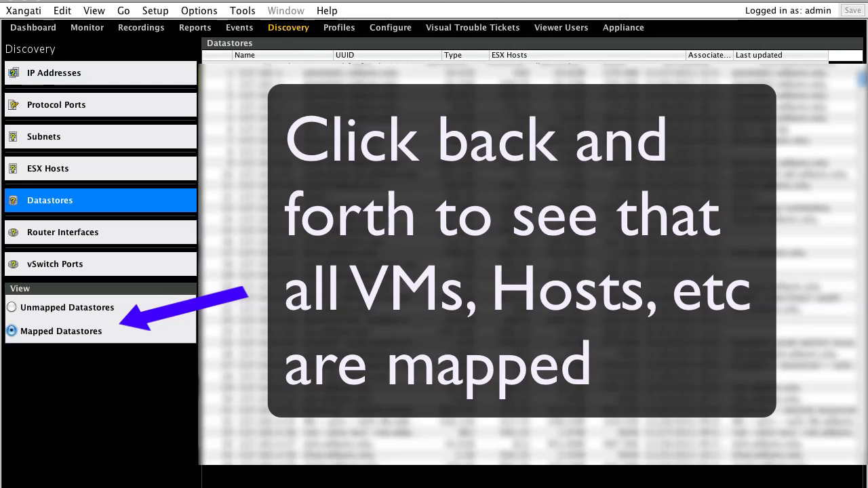
{"action": "left_click", "coordinate": [62, 232]}
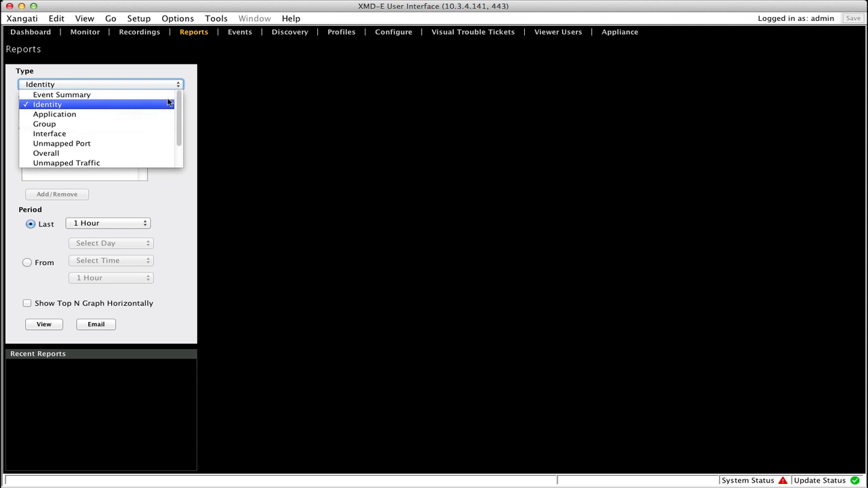
{"action": "mouse_move", "coordinate": [144, 152]}
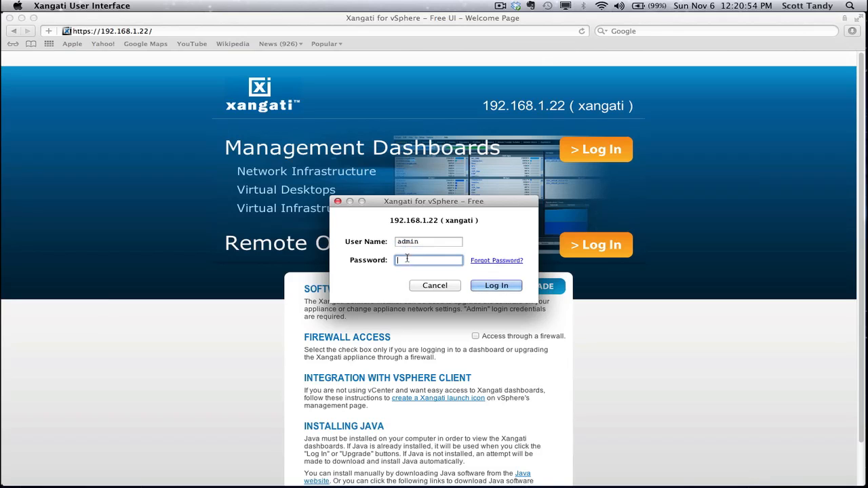
- Log in with user name 'admin' and its password
{"action": "type", "text": "password"}
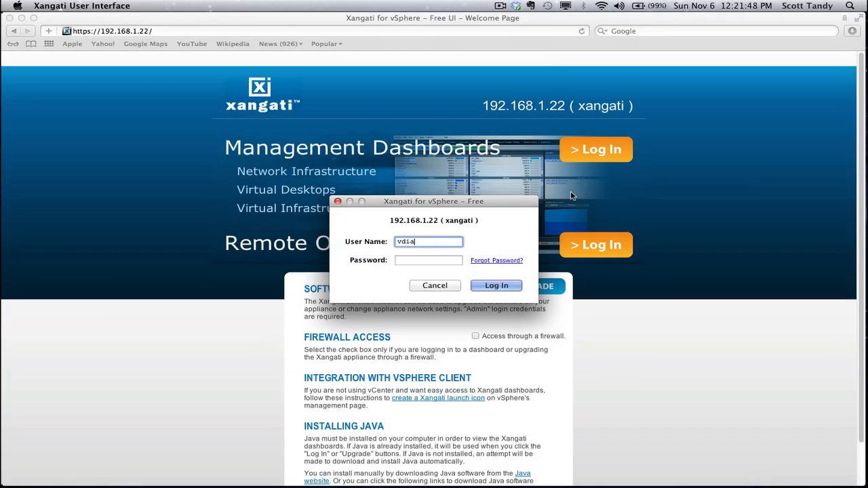
{"action": "type", "text": "dmin"}
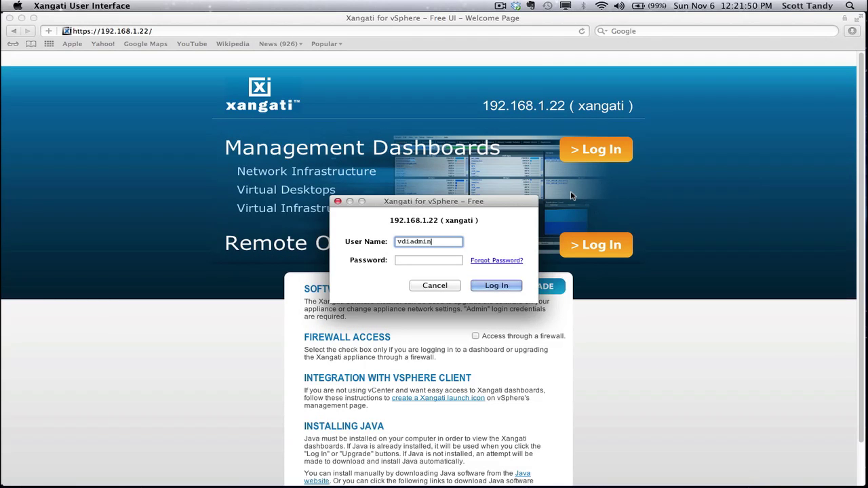
{"action": "left_click", "coordinate": [428, 260]}
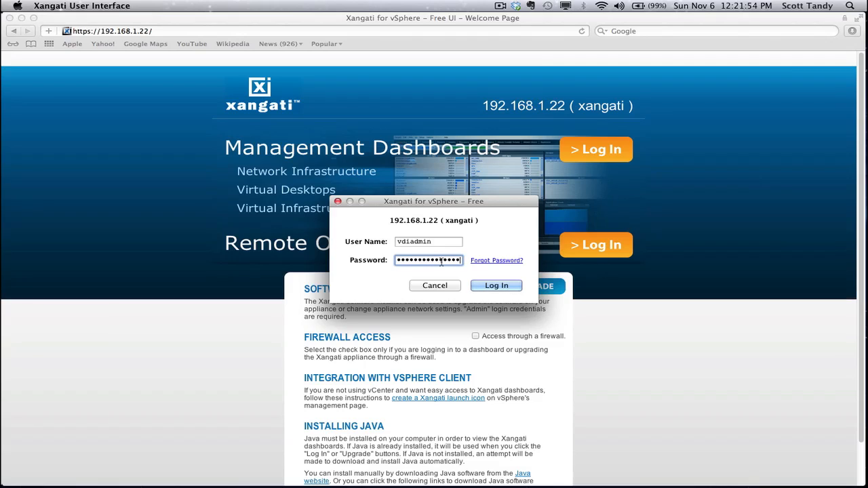
{"action": "left_click", "coordinate": [496, 285]}
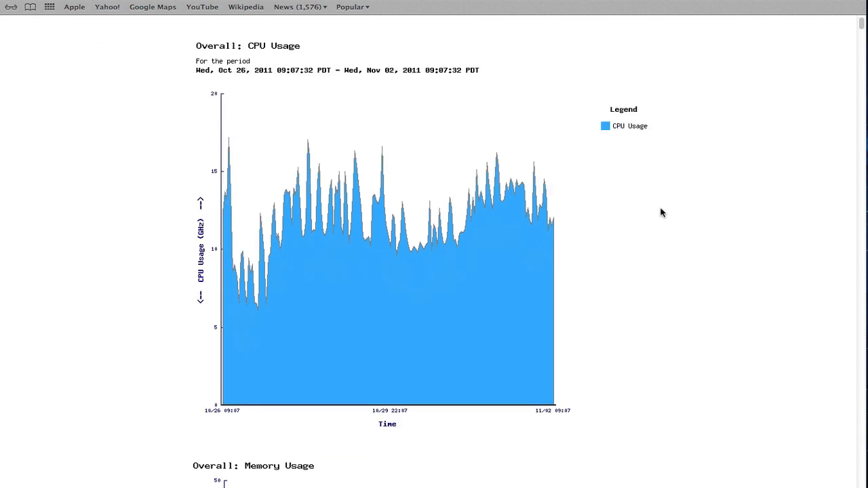
- Scroll down the Overall report past CPU, memory, datastore latency and top identity charts
{"action": "scroll", "scroll_direction": "down", "scroll_amount": 3}
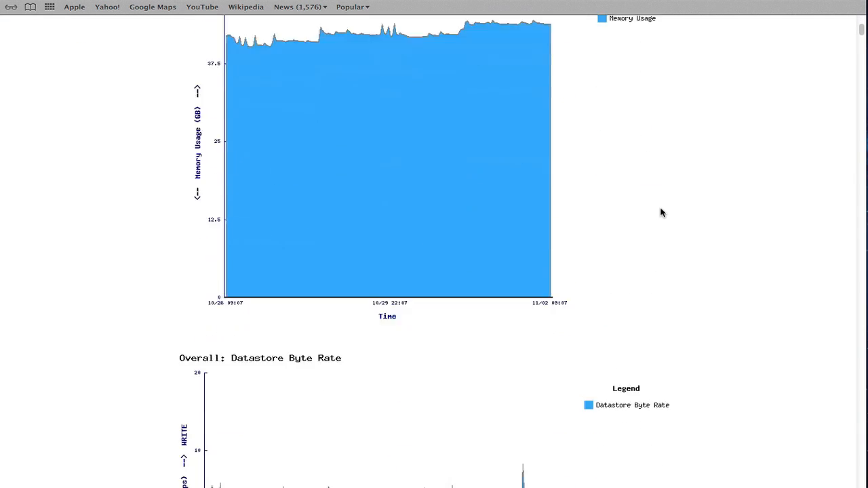
{"action": "scroll", "scroll_direction": "down", "scroll_amount": 3}
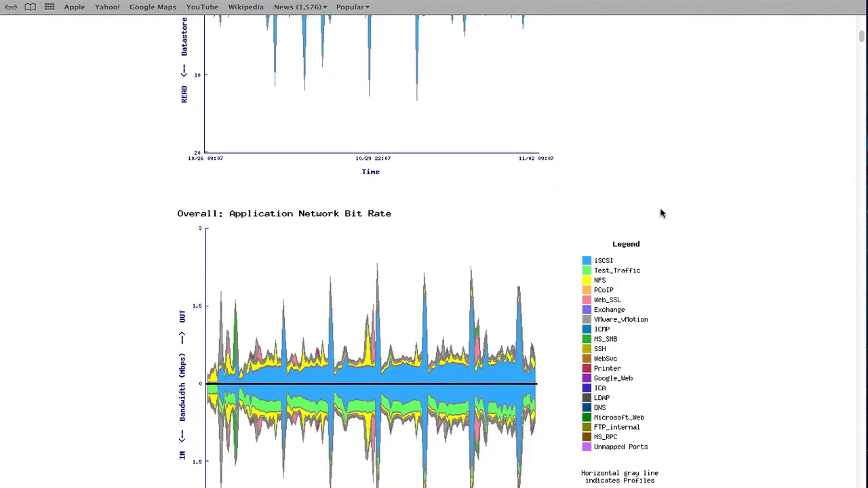
{"action": "scroll", "scroll_direction": "down", "scroll_amount": 3}
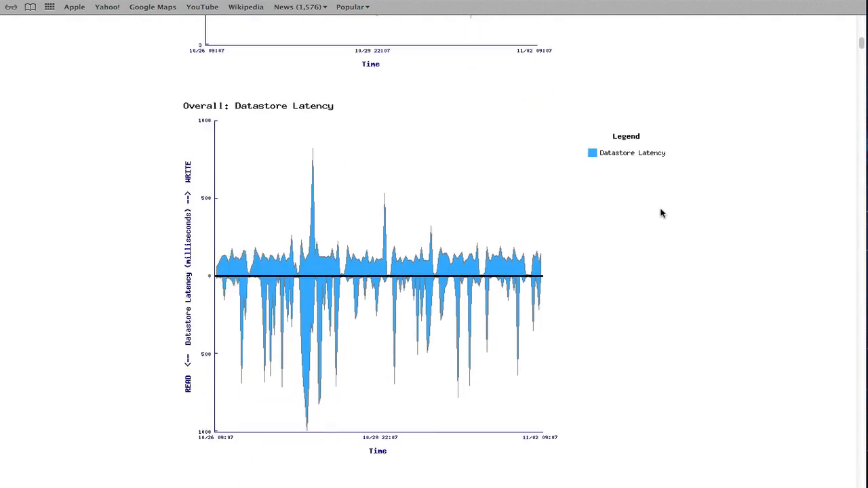
{"action": "scroll", "scroll_direction": "down", "scroll_amount": 3}
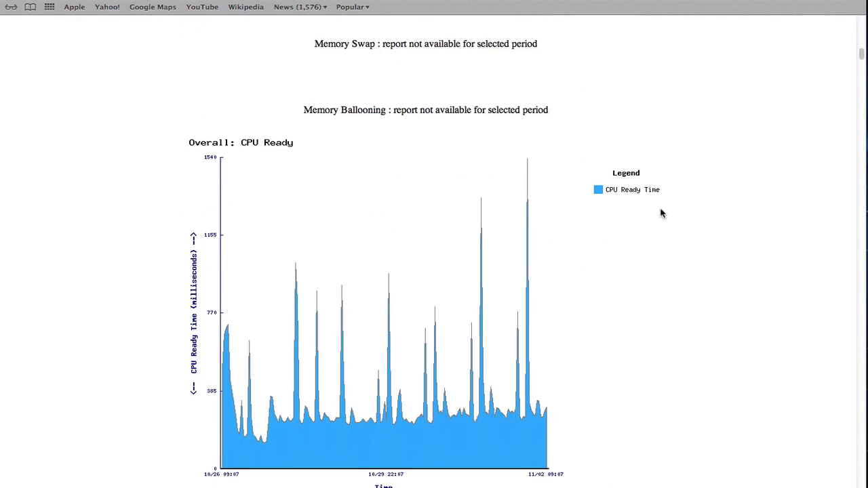
{"action": "scroll", "scroll_direction": "down", "scroll_amount": 3}
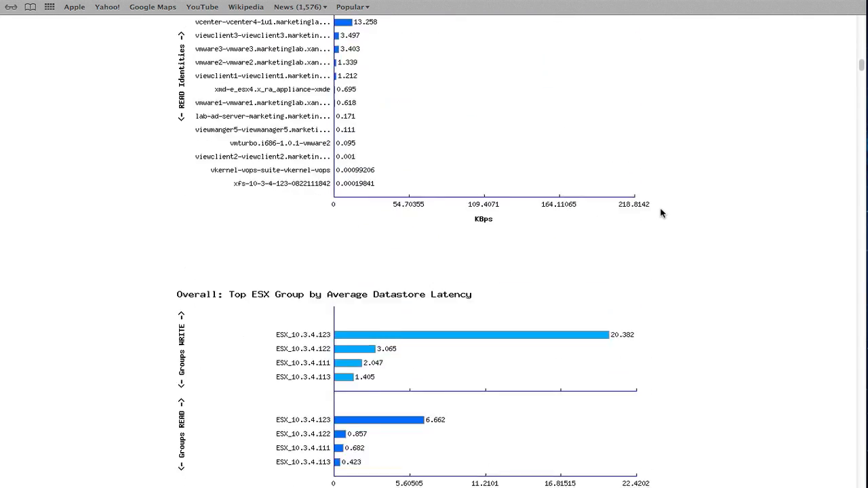
{"action": "scroll", "scroll_direction": "down", "scroll_amount": 3}
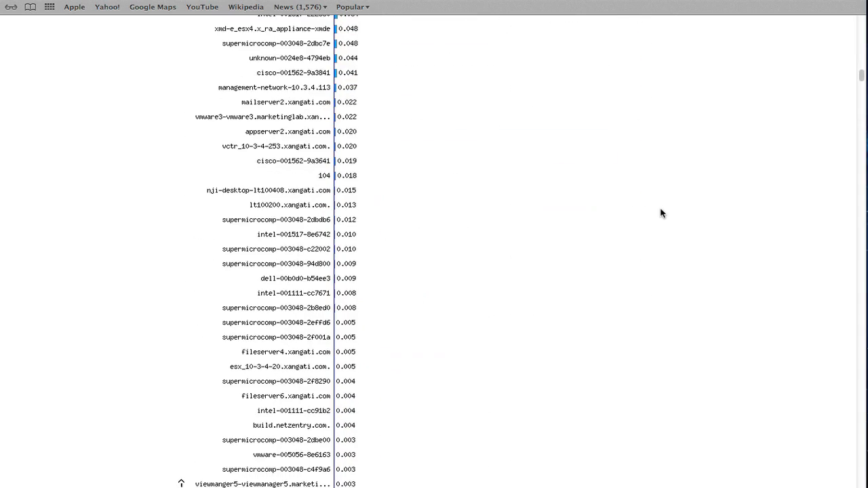
{"action": "scroll", "scroll_direction": "down", "scroll_amount": 3}
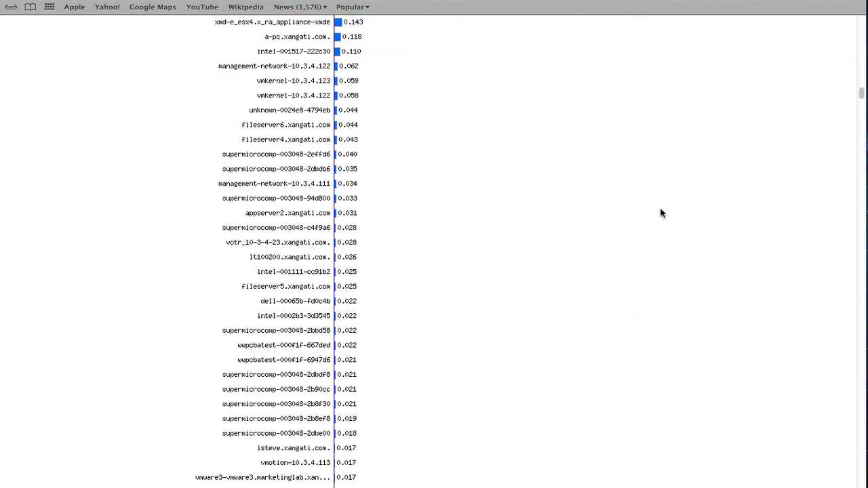
{"action": "scroll", "scroll_direction": "down", "scroll_amount": 3}
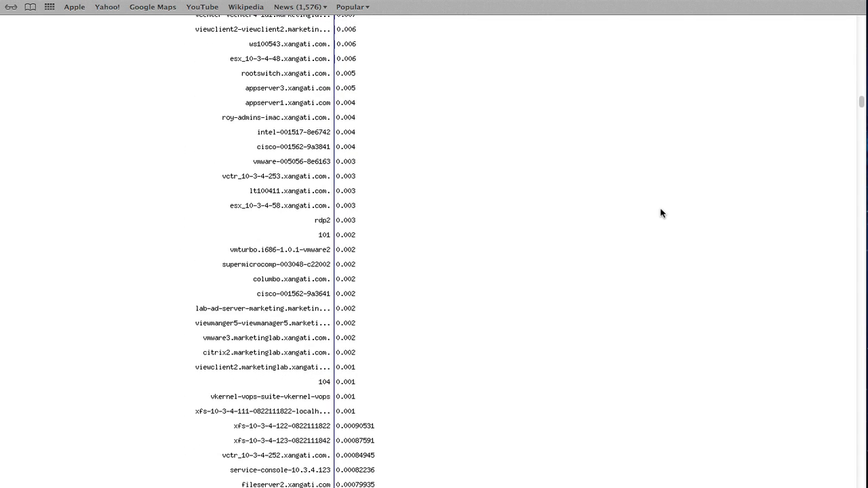
{"action": "scroll", "scroll_direction": "down", "scroll_amount": 3}
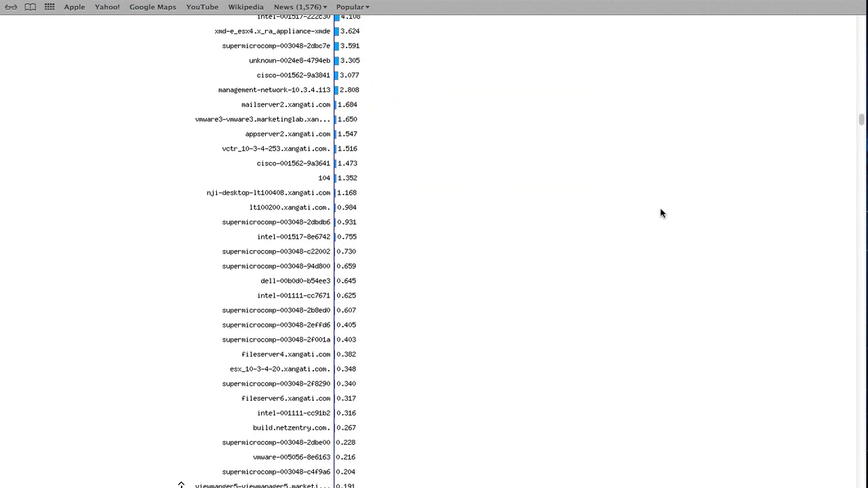
{"action": "scroll", "scroll_direction": "down", "scroll_amount": 3}
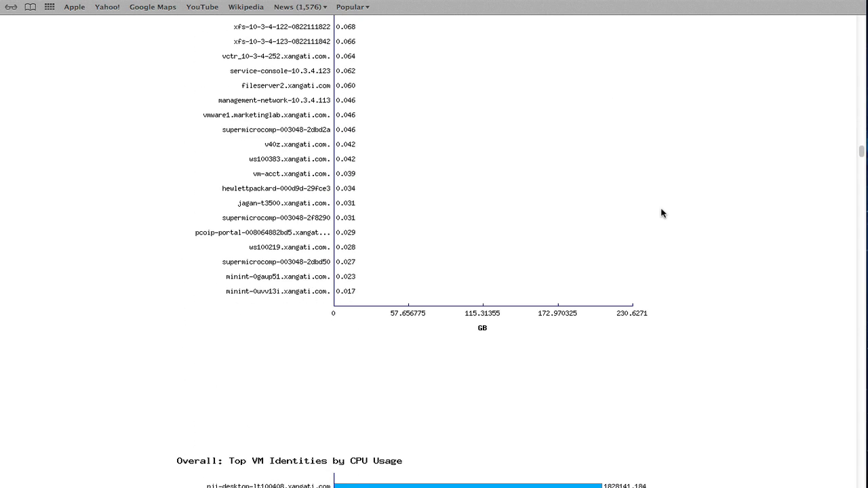
{"action": "scroll", "scroll_direction": "down", "scroll_amount": 3}
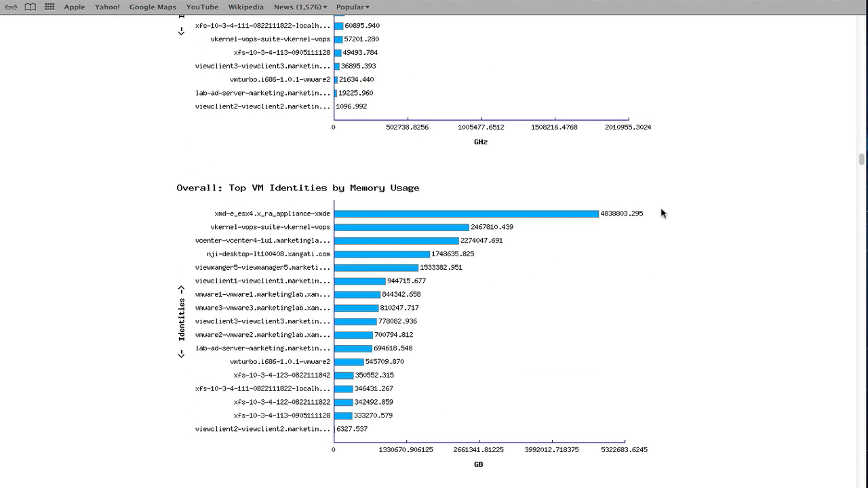
{"action": "scroll", "scroll_direction": "down", "scroll_amount": 3}
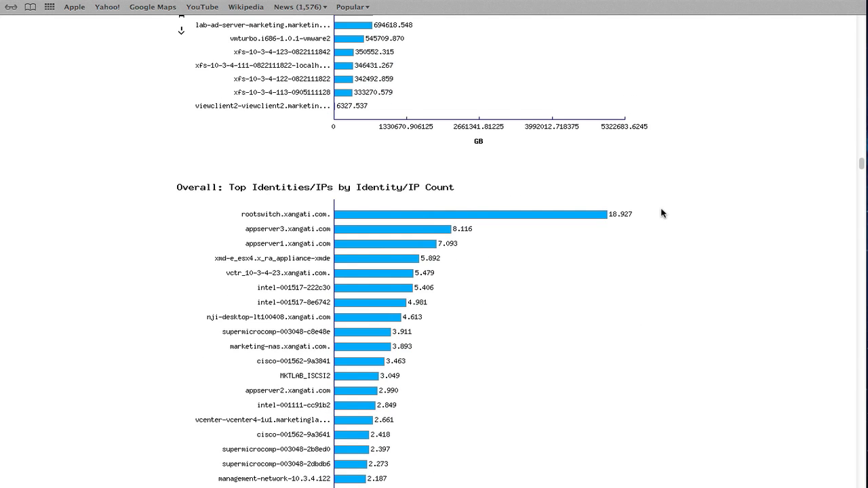
{"action": "scroll", "scroll_direction": "down", "scroll_amount": 3}
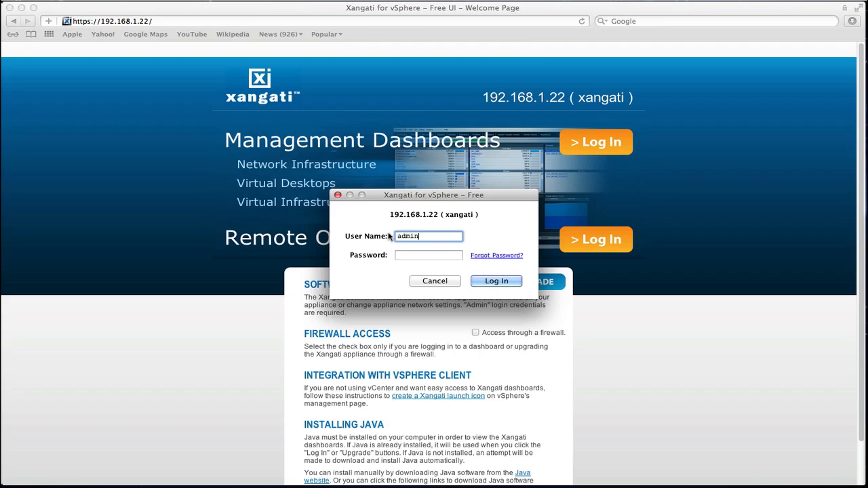
- Log in as admin and open the Reports type dropdown
{"action": "type", "text": "••"}
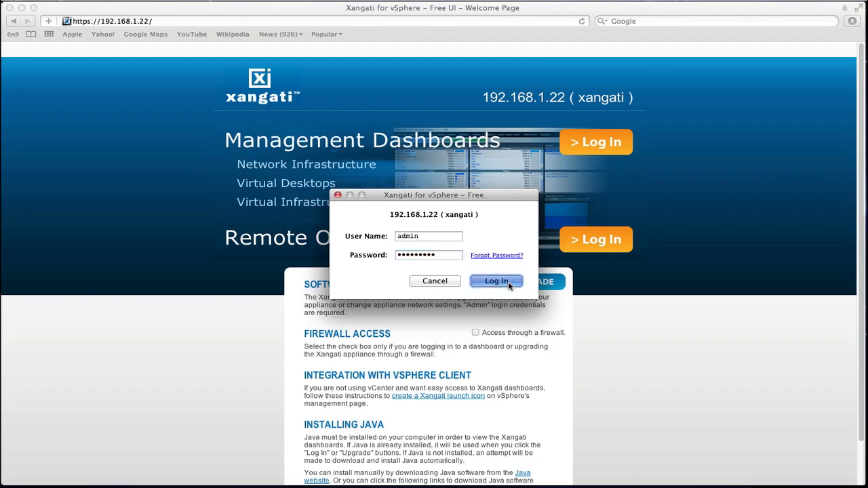
{"action": "left_click", "coordinate": [496, 282]}
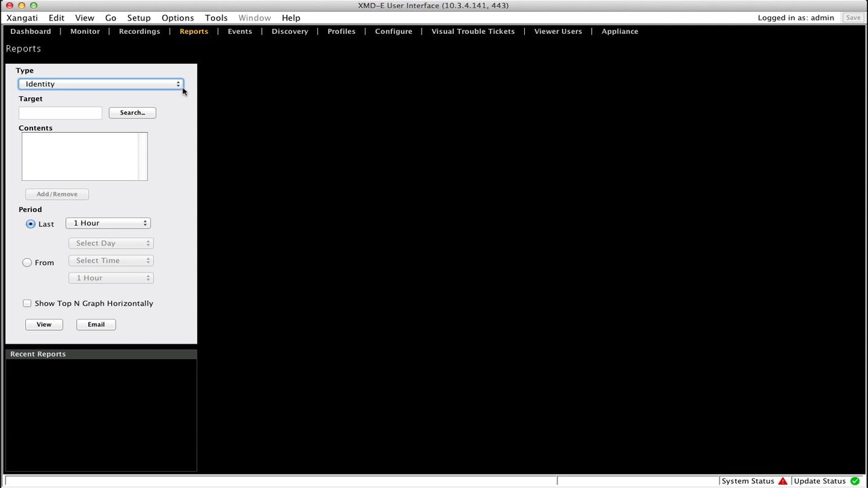
{"action": "left_click", "coordinate": [101, 83]}
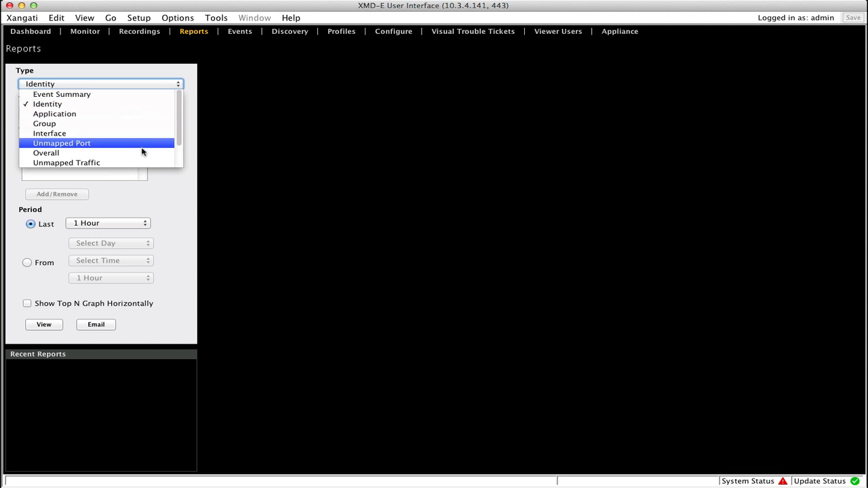
- Add all remaining statistics, including Datastore Latency and Memory Swap, plus datastore top-N lists
{"action": "left_click", "coordinate": [45, 153]}
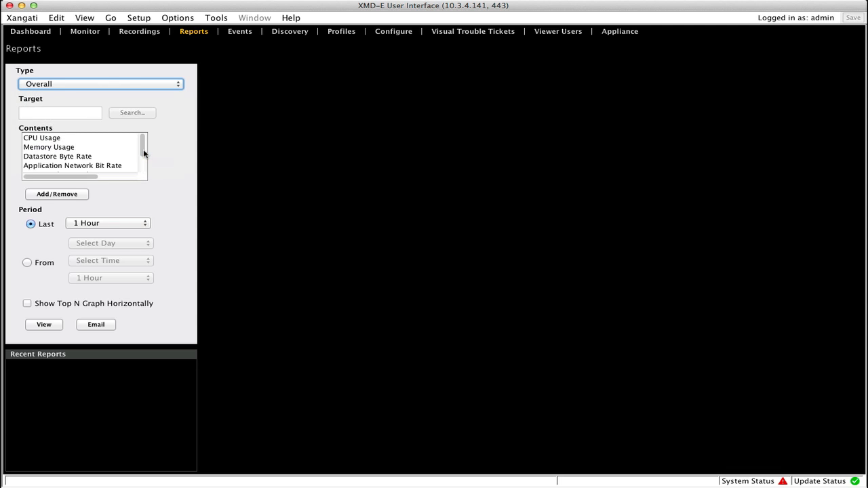
{"action": "left_click", "coordinate": [42, 137]}
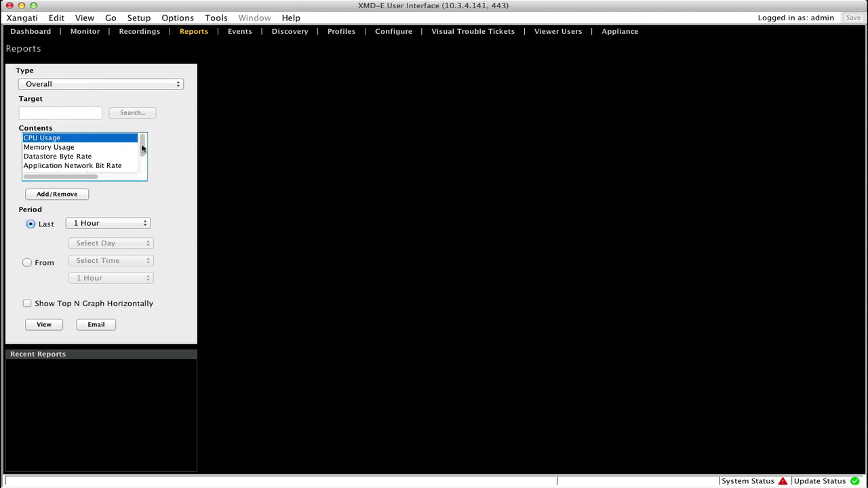
{"action": "scroll", "scroll_direction": "down", "scroll_amount": 3}
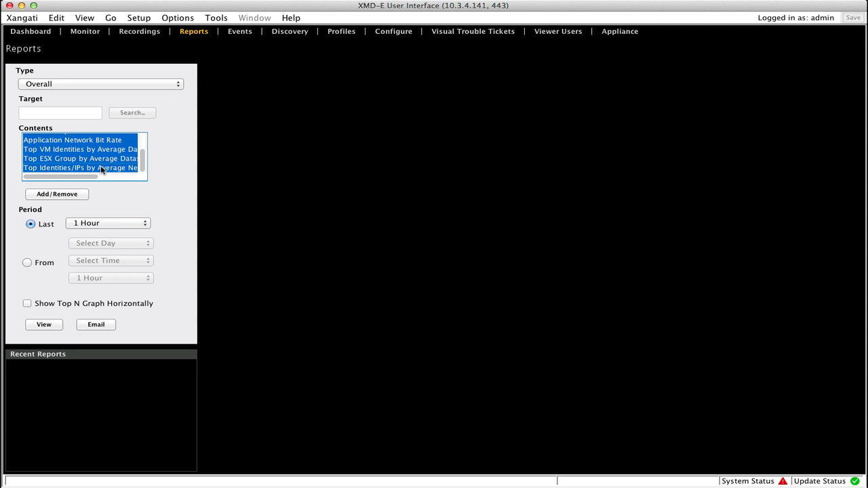
{"action": "left_click", "coordinate": [57, 194]}
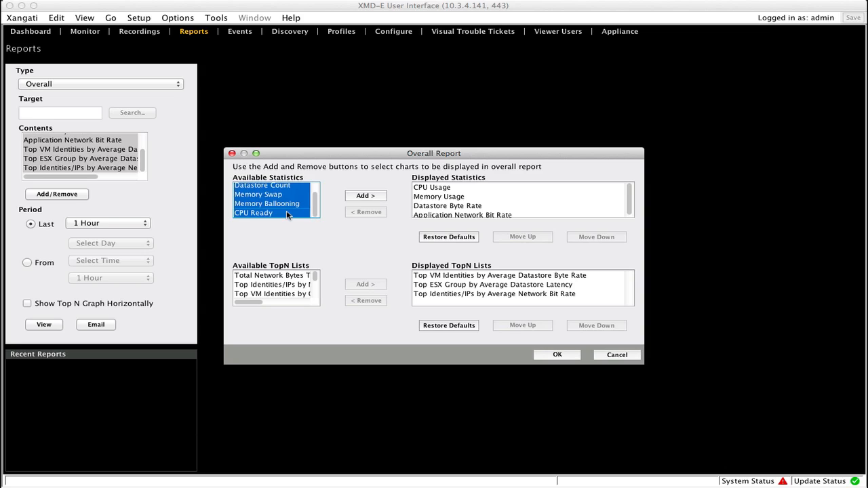
{"action": "left_click", "coordinate": [366, 196]}
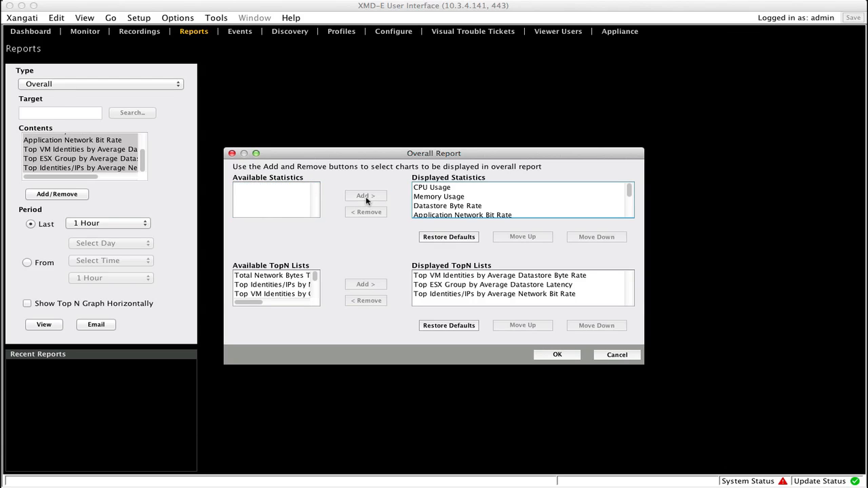
{"action": "mouse_move", "coordinate": [299, 276]}
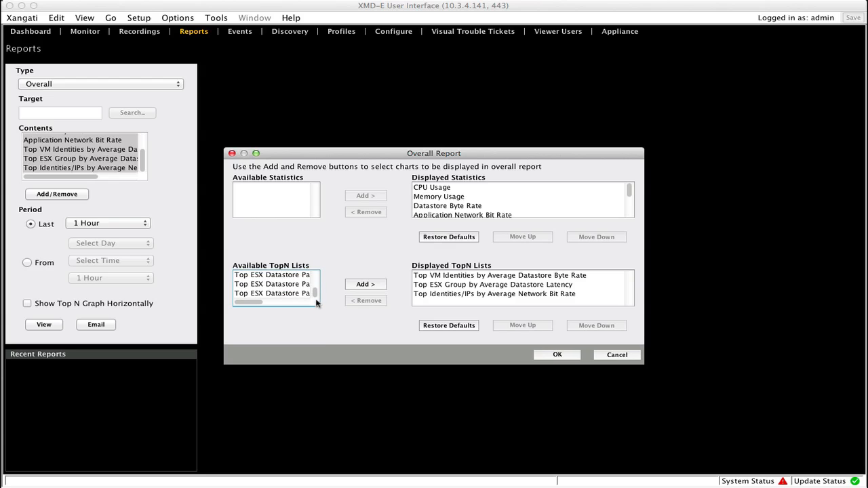
{"action": "left_click", "coordinate": [272, 283]}
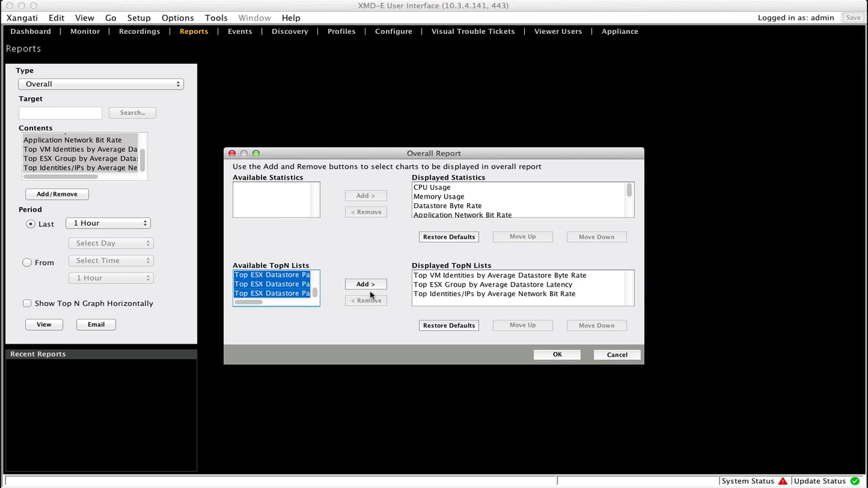
{"action": "left_click", "coordinate": [365, 284]}
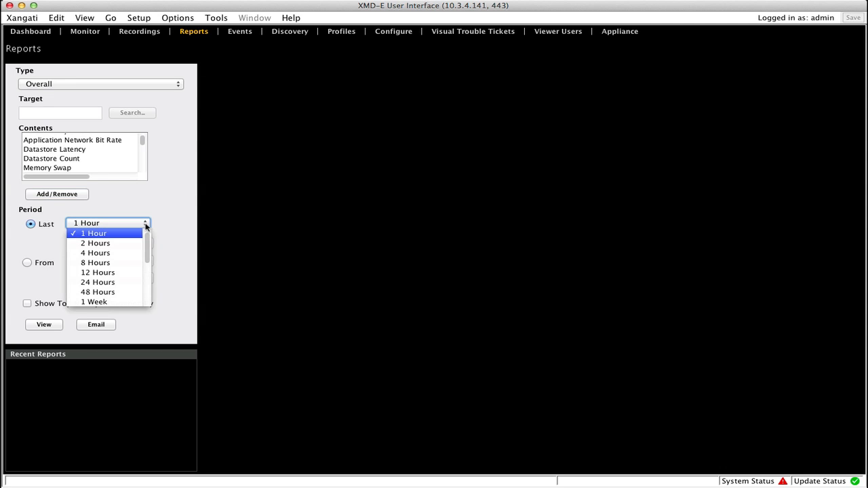
- Generate the Overall report for the Last 1 Week and scroll through its charts
{"action": "left_click", "coordinate": [93, 302]}
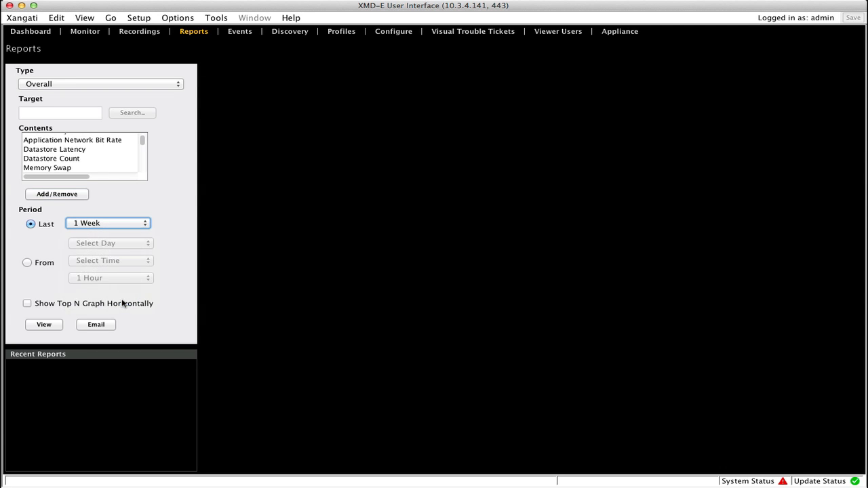
{"action": "mouse_move", "coordinate": [126, 324]}
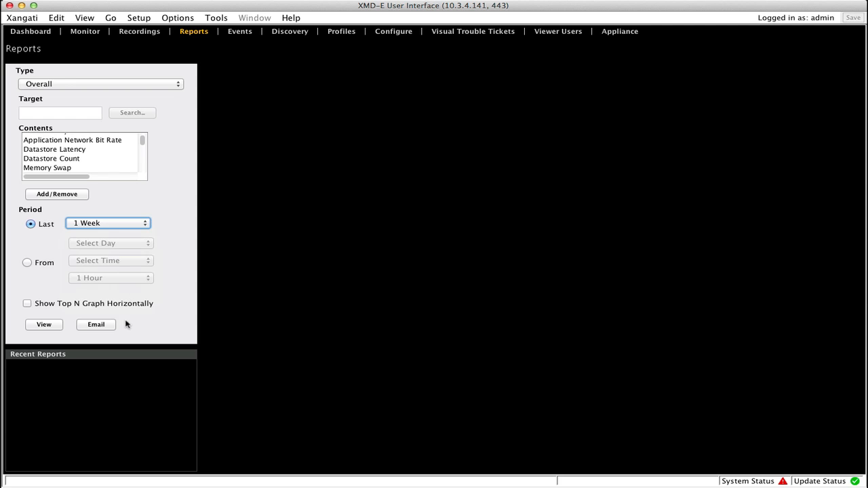
{"action": "left_click", "coordinate": [43, 325]}
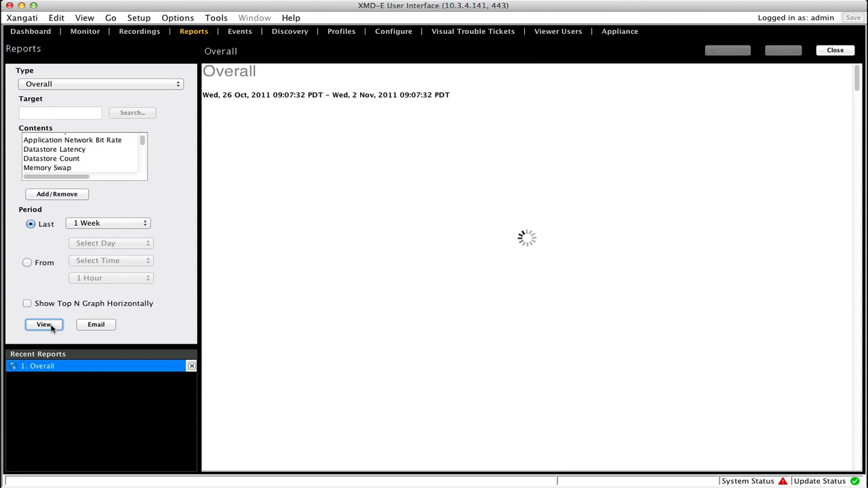
{"action": "left_click", "coordinate": [43, 325]}
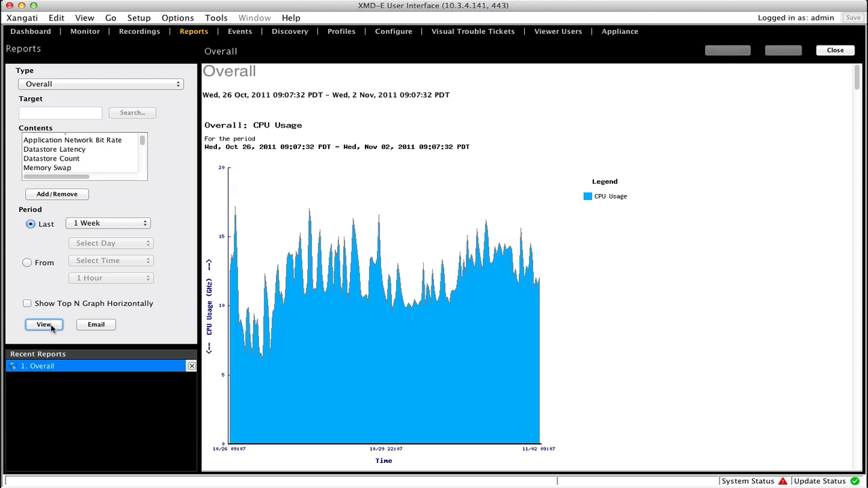
{"action": "left_click", "coordinate": [43, 325]}
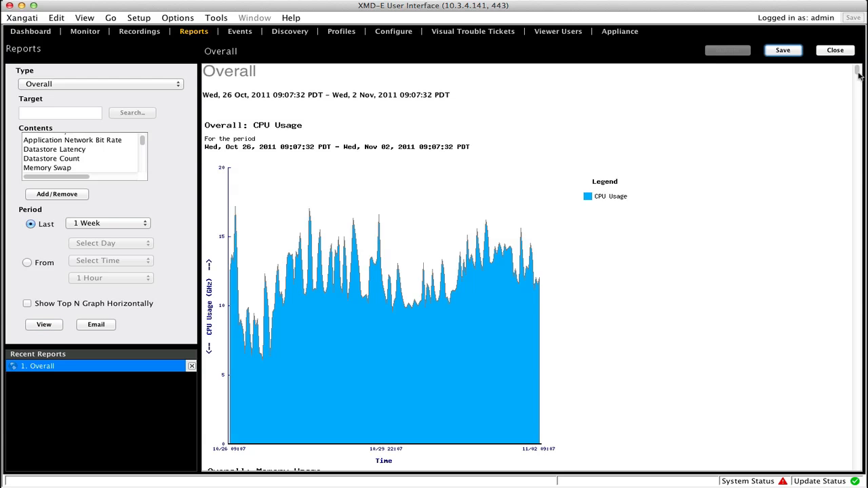
{"action": "scroll", "scroll_direction": "down", "scroll_amount": 3}
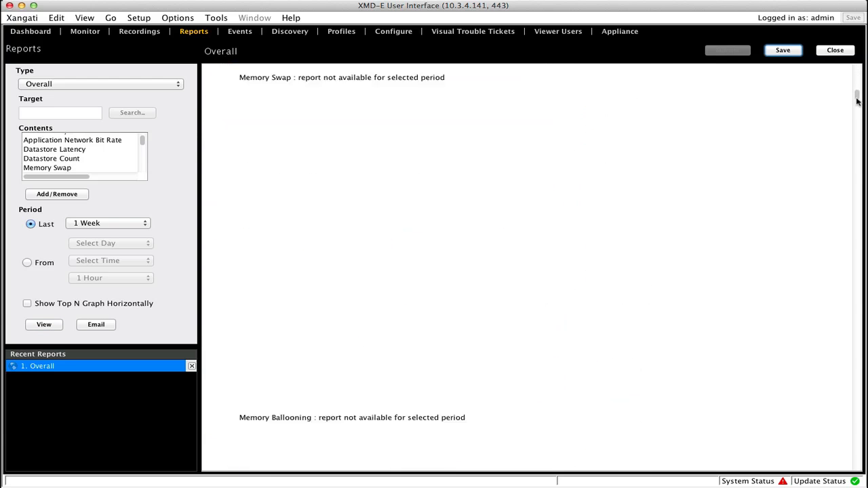
{"action": "scroll", "scroll_direction": "down", "scroll_amount": 3}
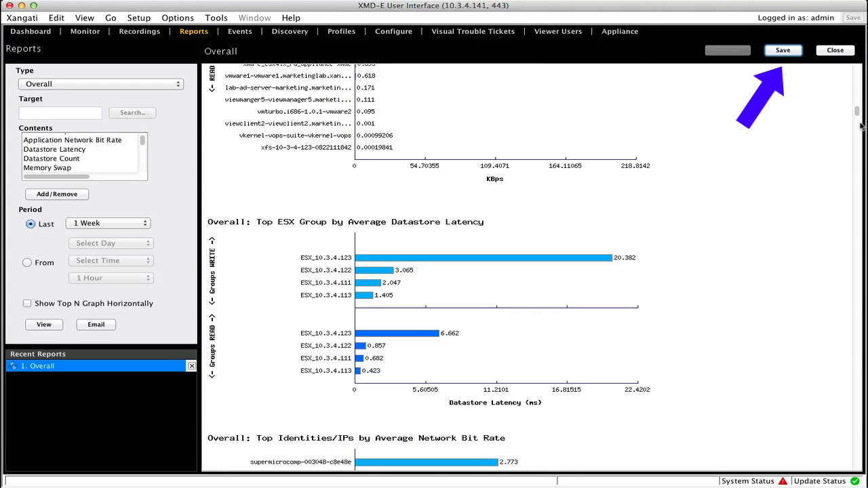
{"action": "scroll", "scroll_direction": "down", "scroll_amount": 3}
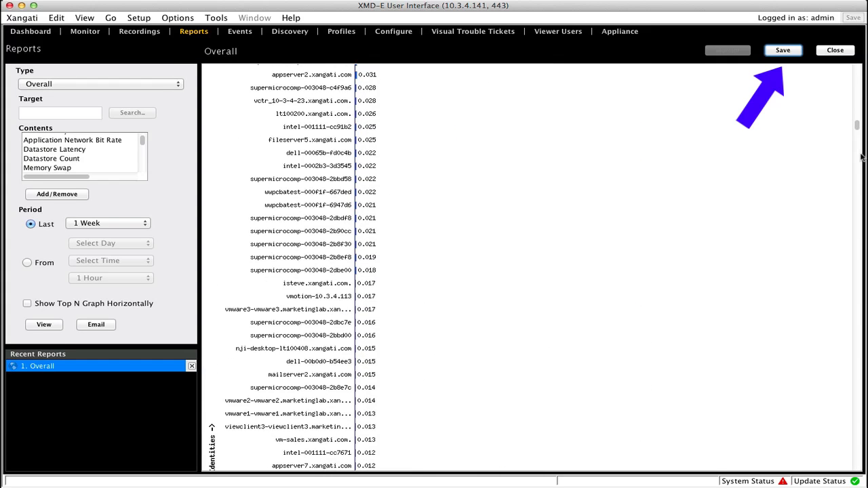
{"action": "scroll", "scroll_direction": "down", "scroll_amount": 3}
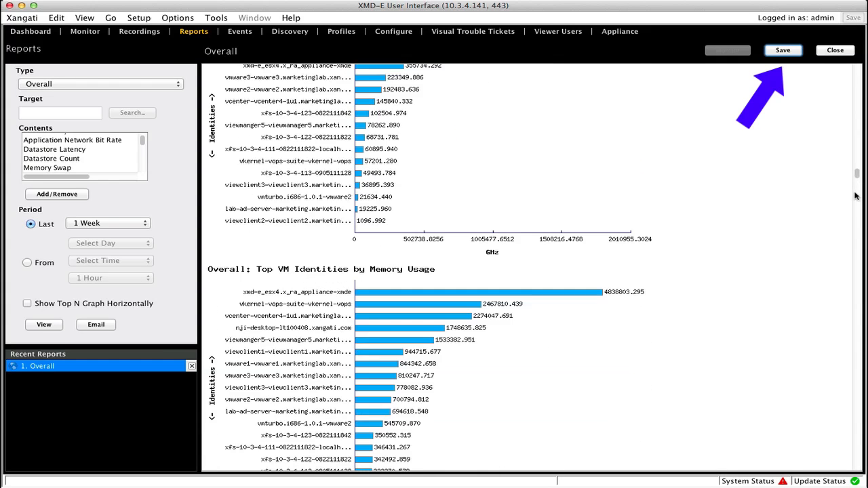
{"action": "left_click", "coordinate": [43, 325]}
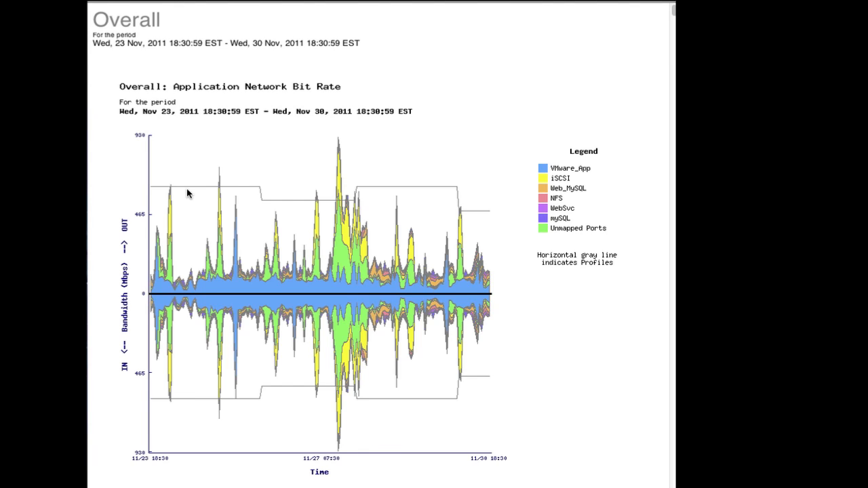
{"action": "mouse_move", "coordinate": [173, 226]}
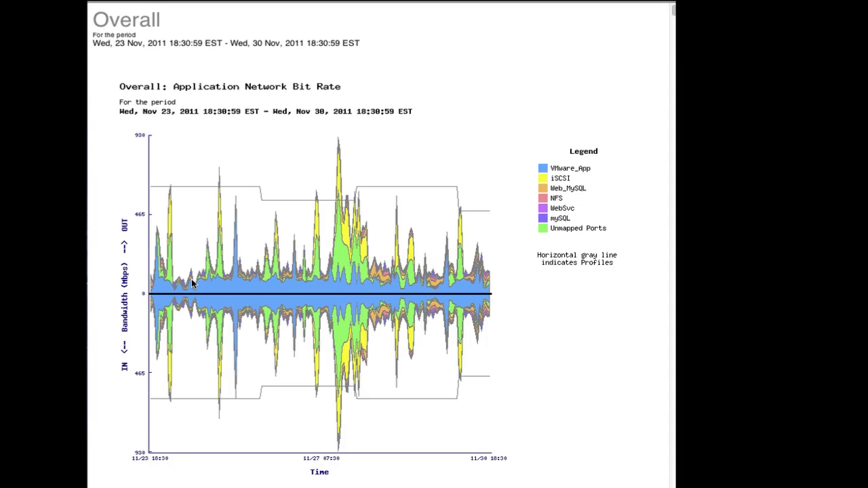
{"action": "mouse_move", "coordinate": [220, 244]}
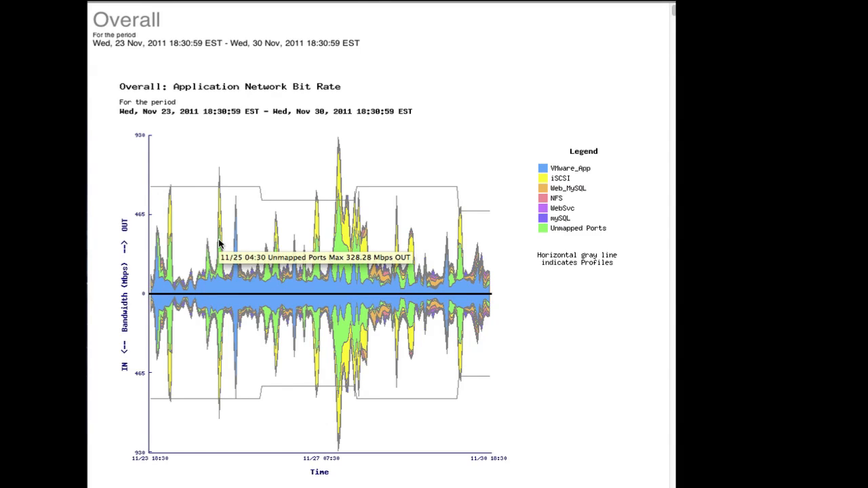
{"action": "mouse_move", "coordinate": [220, 212]}
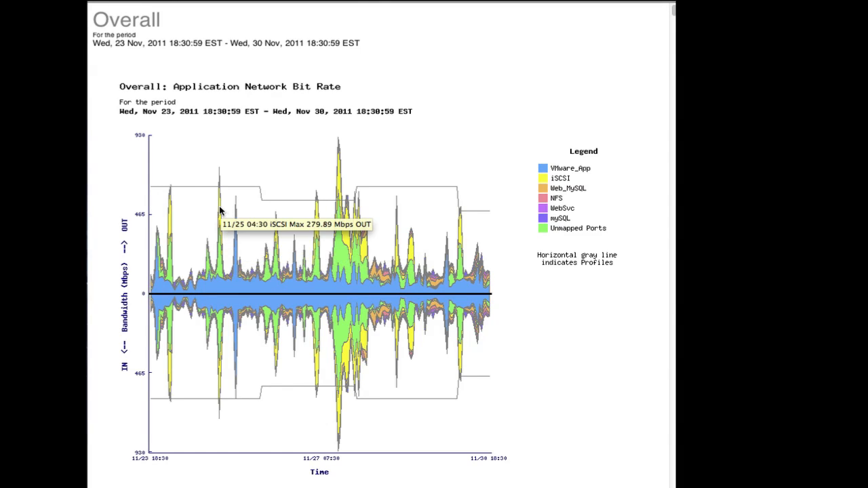
{"action": "mouse_move", "coordinate": [235, 247]}
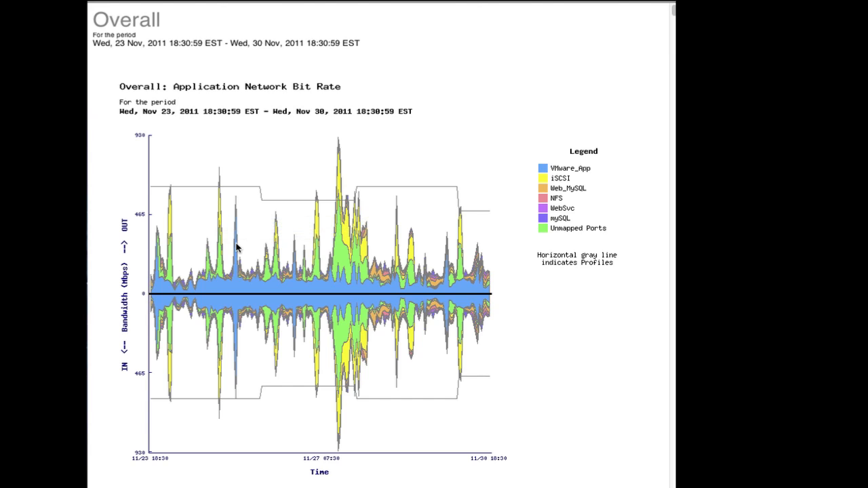
{"action": "mouse_move", "coordinate": [237, 247]}
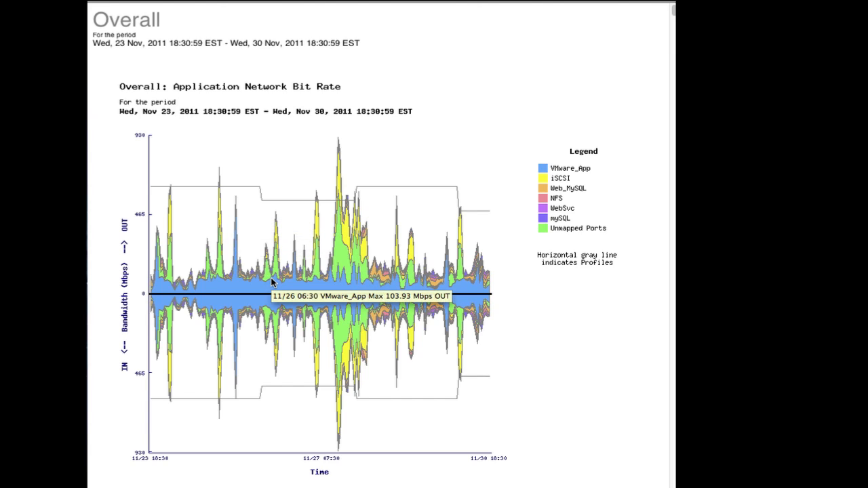
{"action": "mouse_move", "coordinate": [340, 258]}
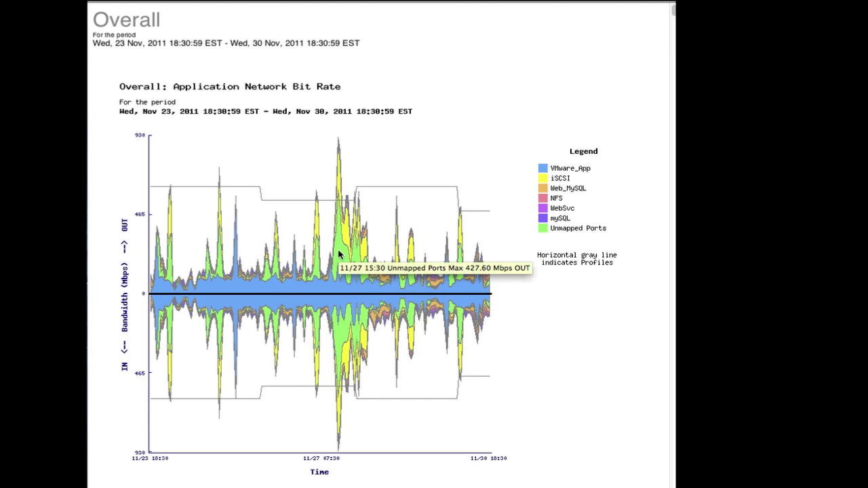
{"action": "mouse_move", "coordinate": [351, 235]}
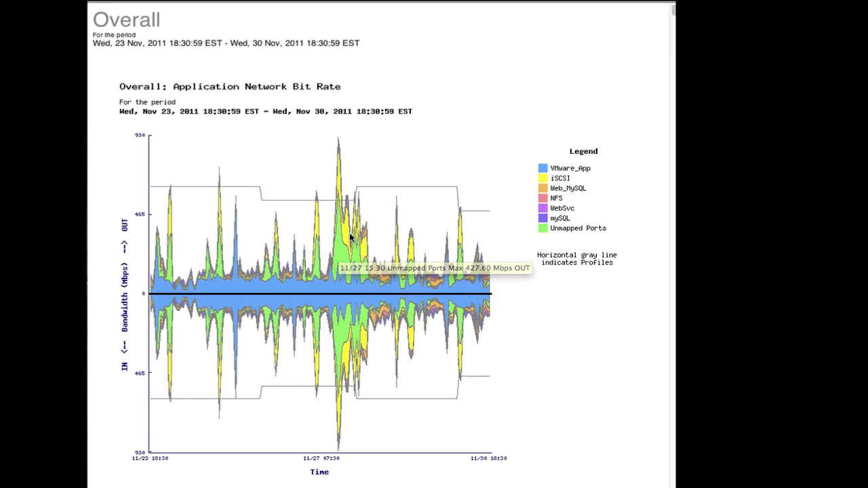
{"action": "mouse_move", "coordinate": [344, 239]}
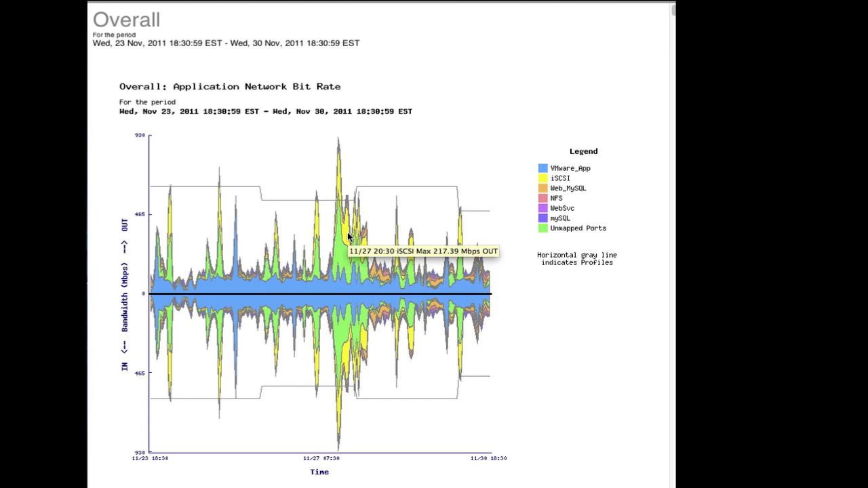
{"action": "mouse_move", "coordinate": [397, 256]}
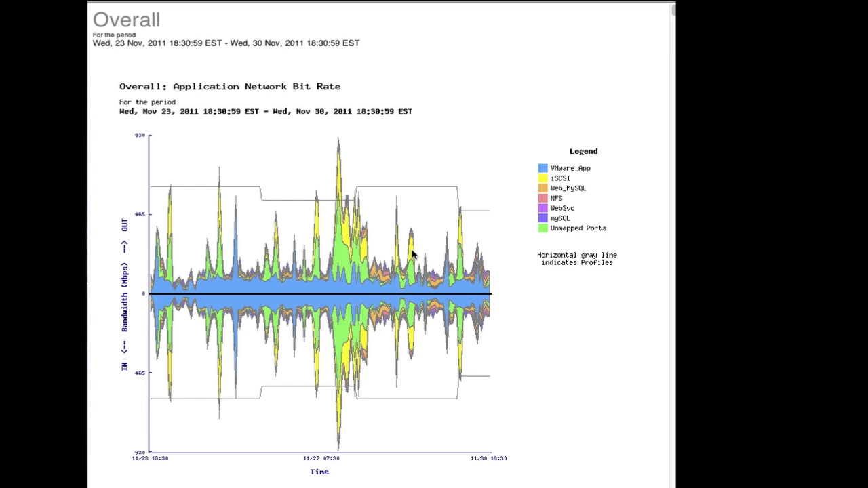
{"action": "mouse_move", "coordinate": [413, 254]}
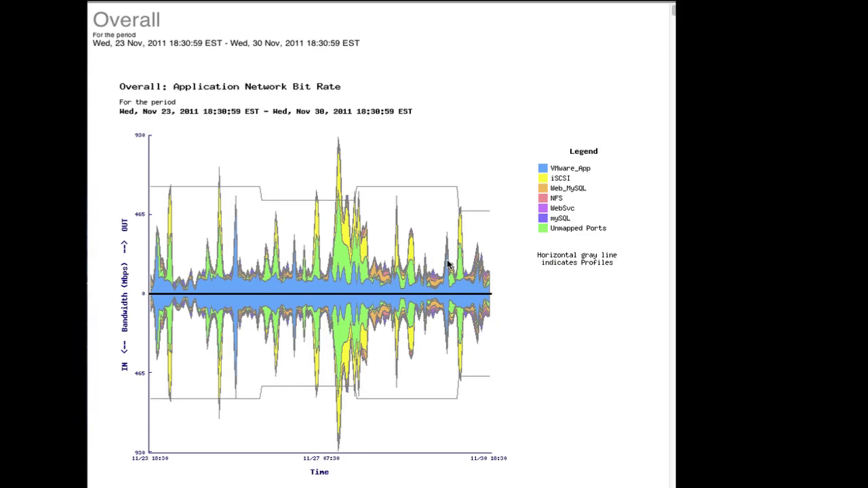
{"action": "mouse_move", "coordinate": [458, 269]}
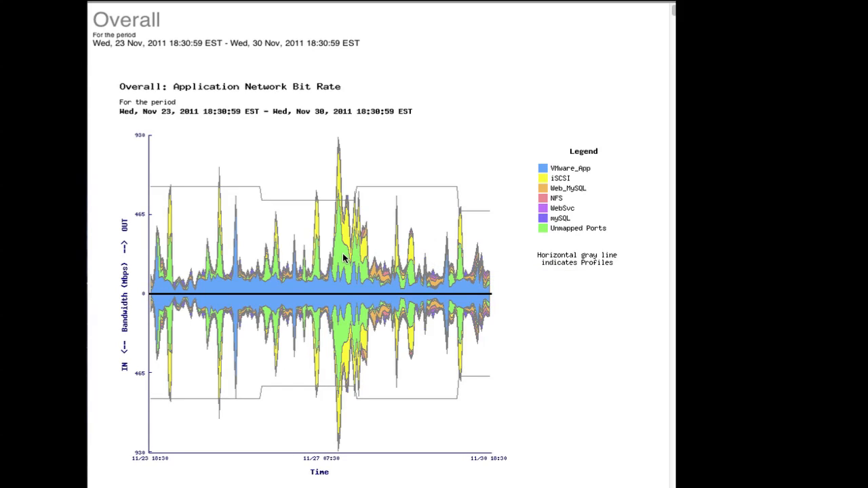
{"action": "mouse_move", "coordinate": [344, 260]}
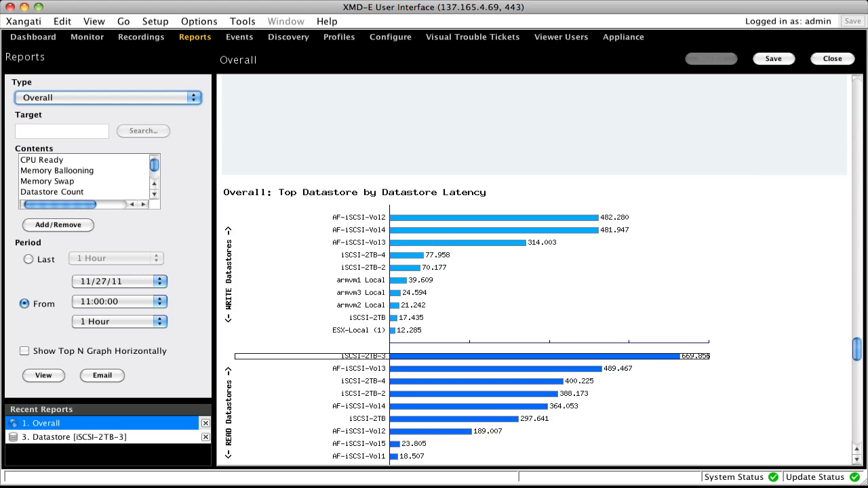
- Run a Datastore report for iSCSI-2TB-3 from its read-latency bar's Reports action
{"action": "right_click", "coordinate": [376, 355]}
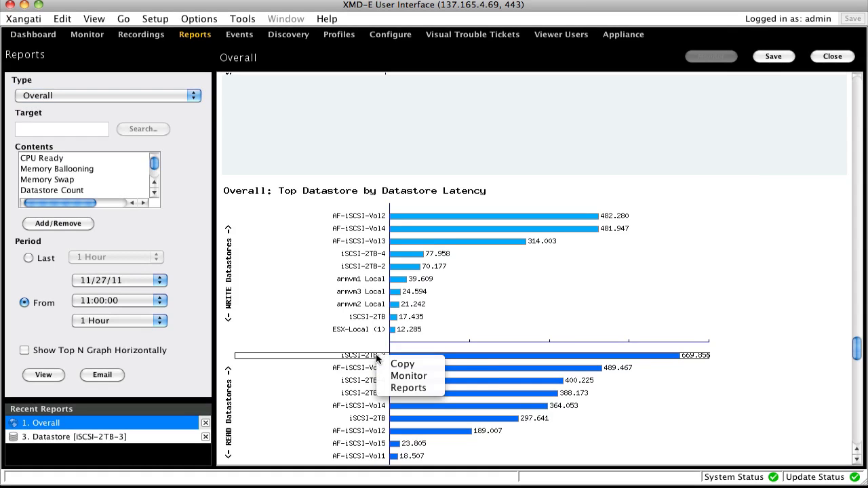
{"action": "mouse_move", "coordinate": [410, 388]}
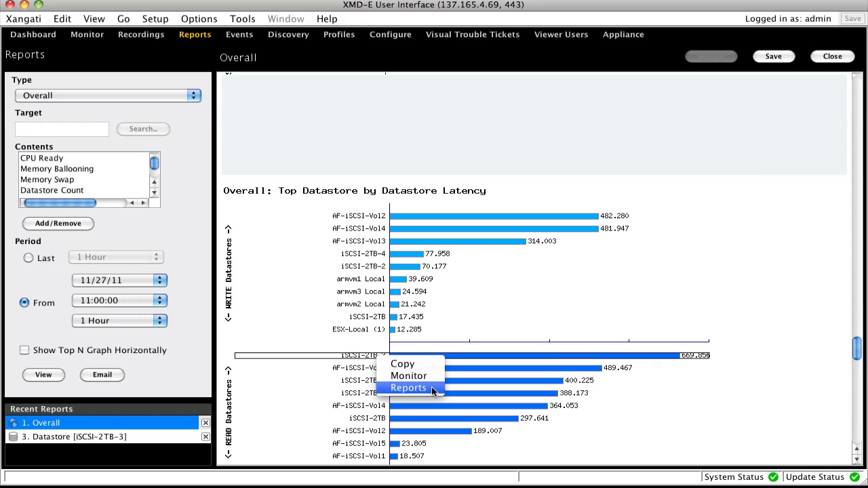
{"action": "left_click", "coordinate": [409, 387]}
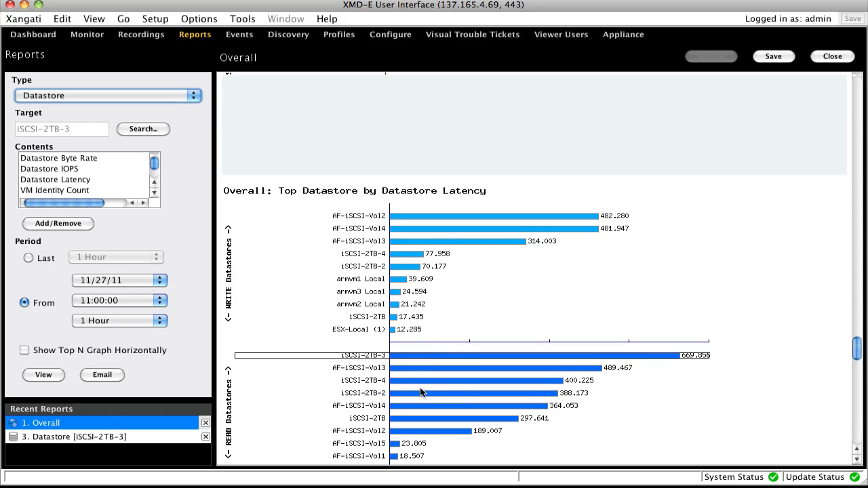
{"action": "mouse_move", "coordinate": [49, 105]}
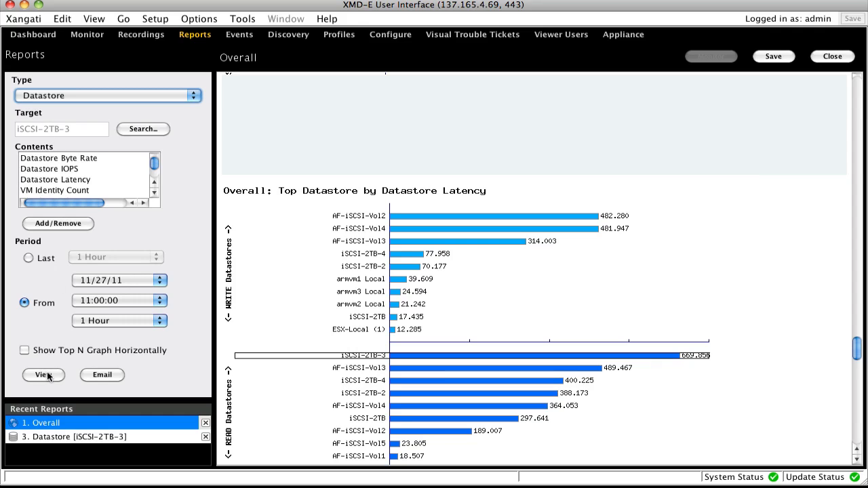
{"action": "left_click", "coordinate": [43, 375]}
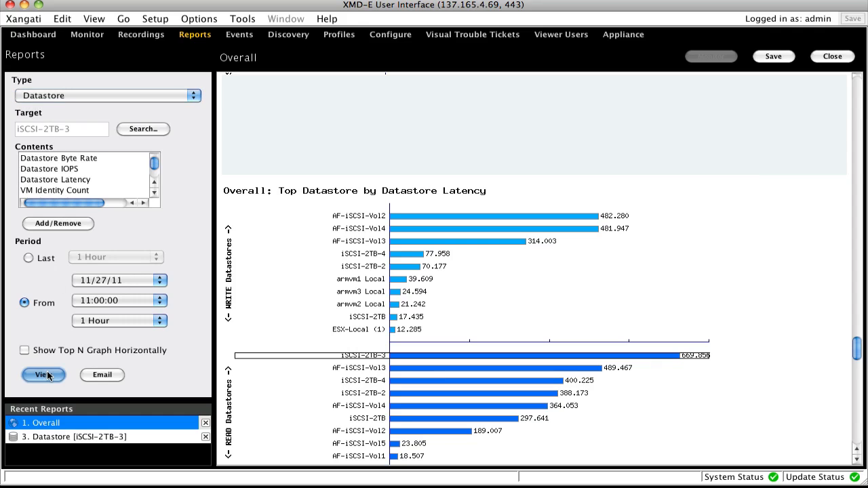
{"action": "left_click", "coordinate": [43, 375]}
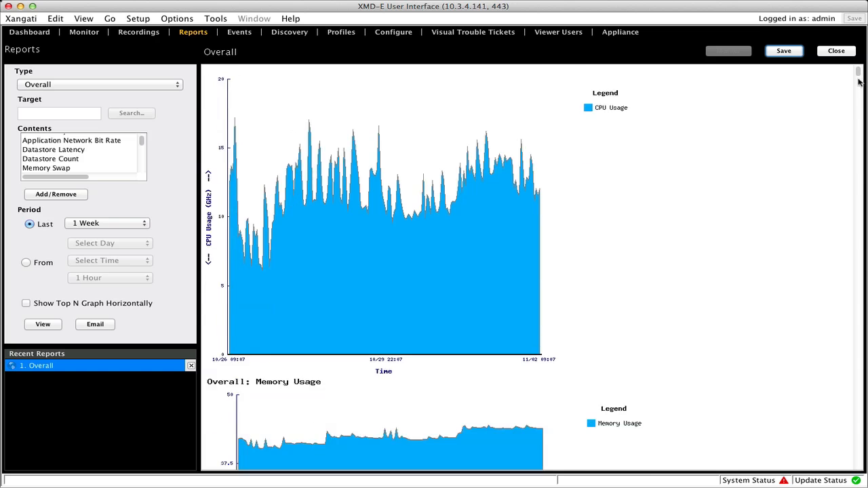
- Scroll past the identity, ESX group and application rankings, then open the report in the browser
{"action": "scroll", "scroll_direction": "down", "scroll_amount": 3}
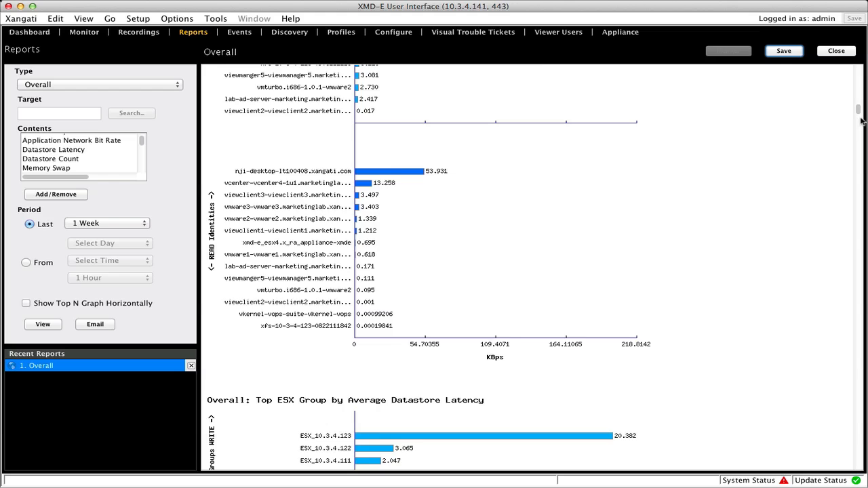
{"action": "scroll", "scroll_direction": "down", "scroll_amount": 3}
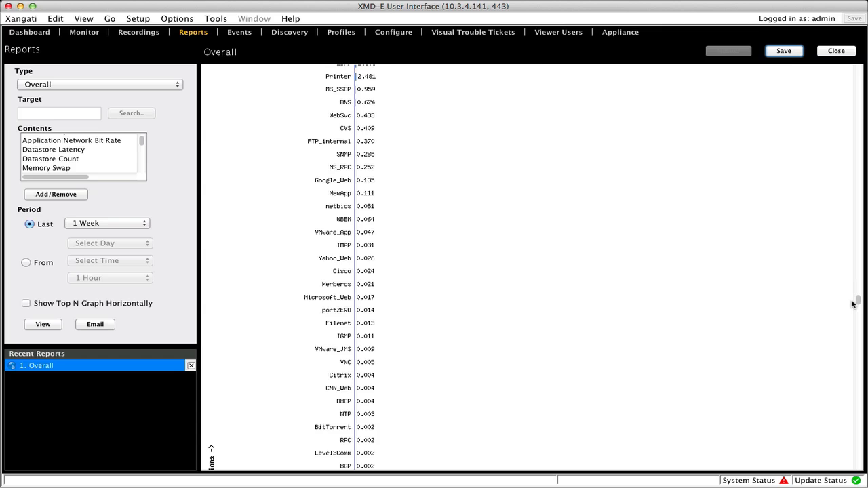
{"action": "left_click", "coordinate": [42, 324]}
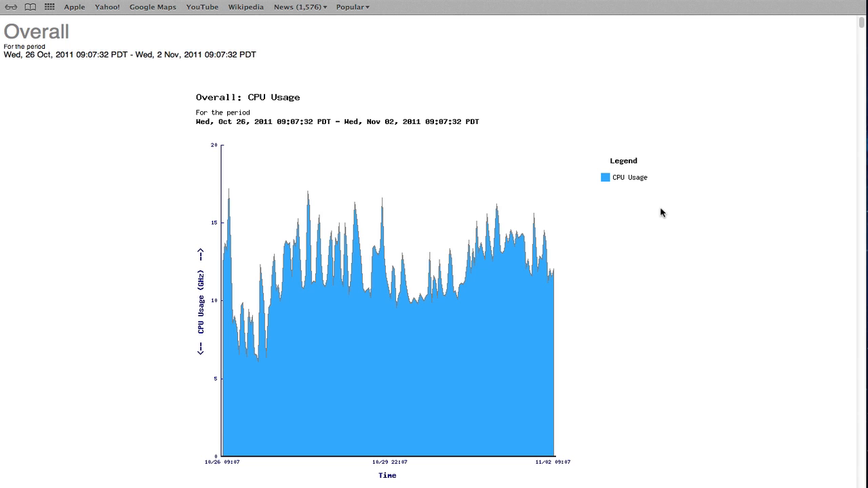
{"action": "scroll", "scroll_direction": "down", "scroll_amount": 3}
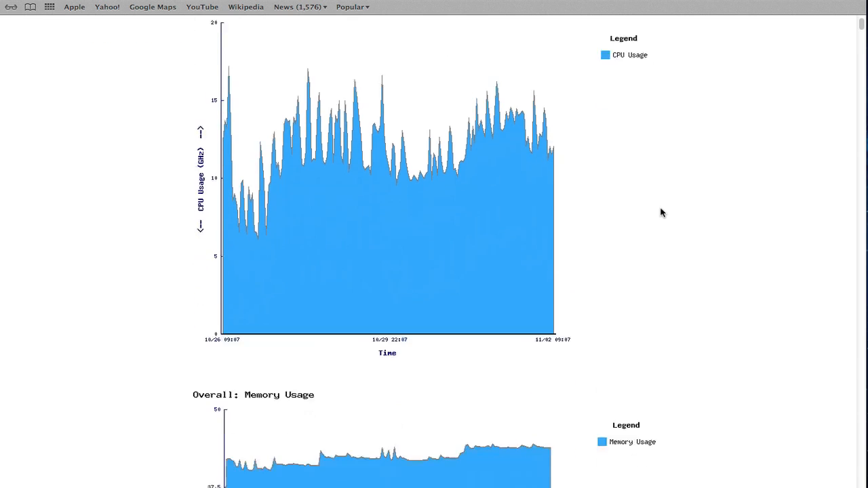
{"action": "scroll", "scroll_direction": "down", "scroll_amount": 3}
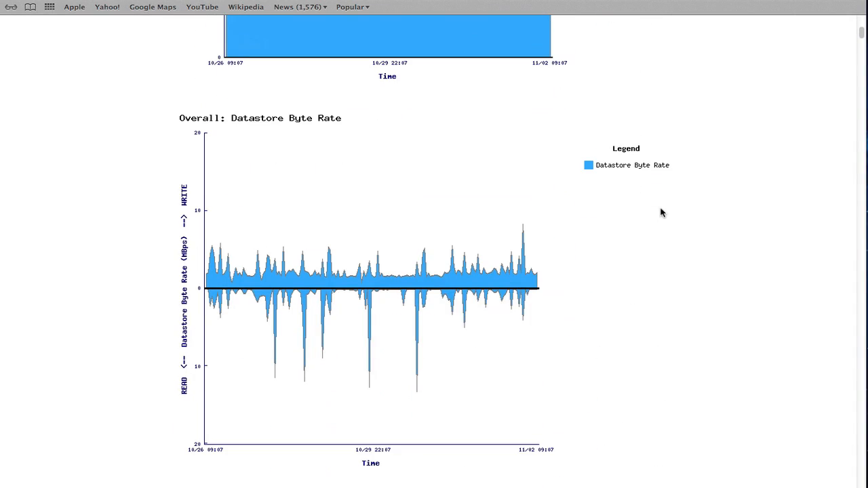
{"action": "scroll", "scroll_direction": "down", "scroll_amount": 3}
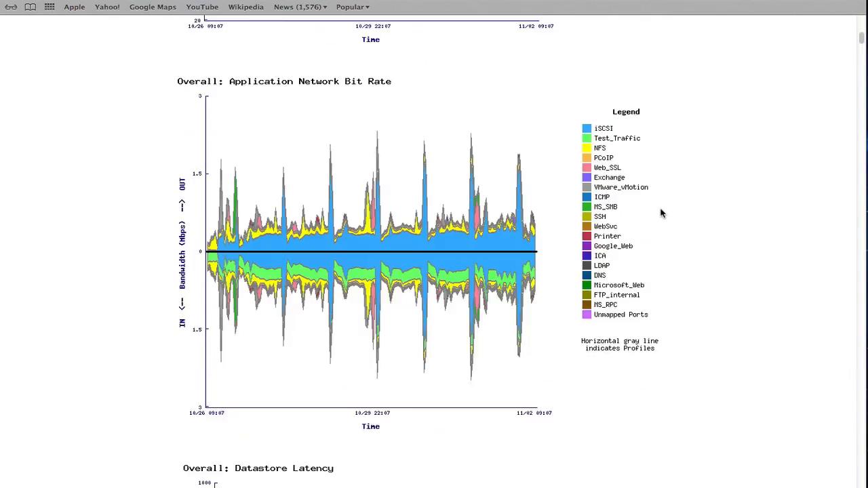
{"action": "scroll", "scroll_direction": "down", "scroll_amount": 3}
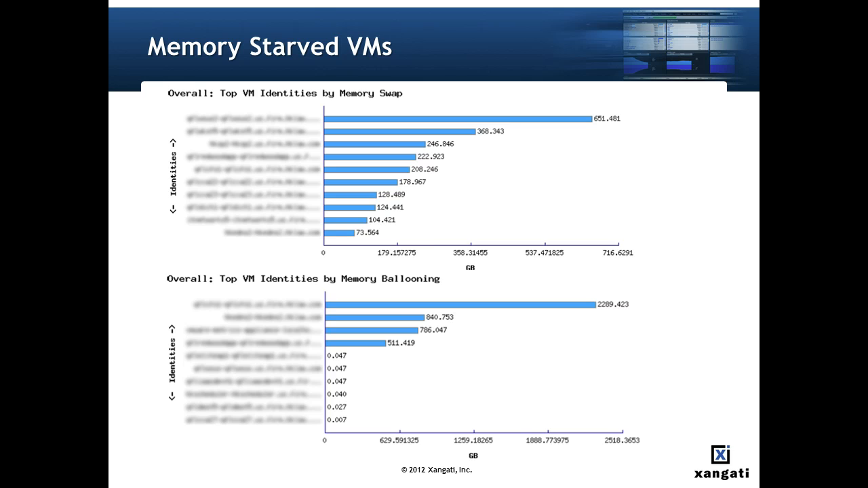
- Advance past the Memory Starved VMs slide to the daytime backups slide
{"action": "key", "text": "Right"}
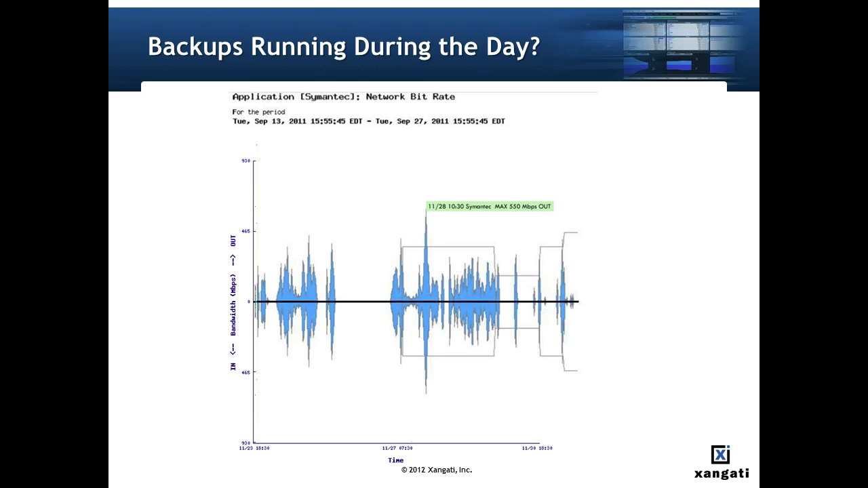
{"action": "key", "text": "Right"}
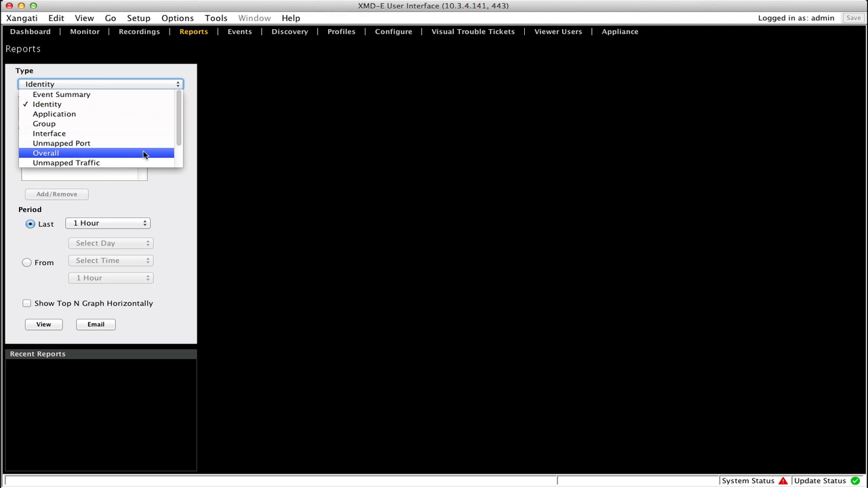
- Choose Overall as the report type and scroll through its contents list
{"action": "left_click", "coordinate": [46, 152]}
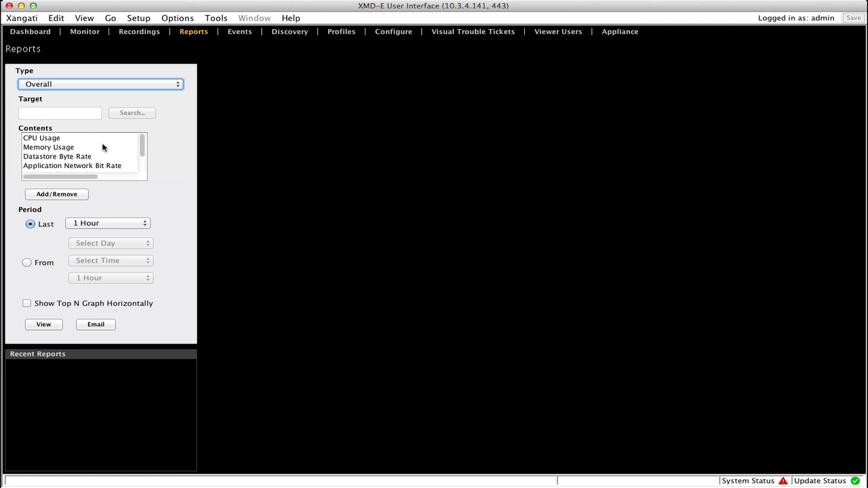
{"action": "scroll", "scroll_direction": "down", "scroll_amount": 3}
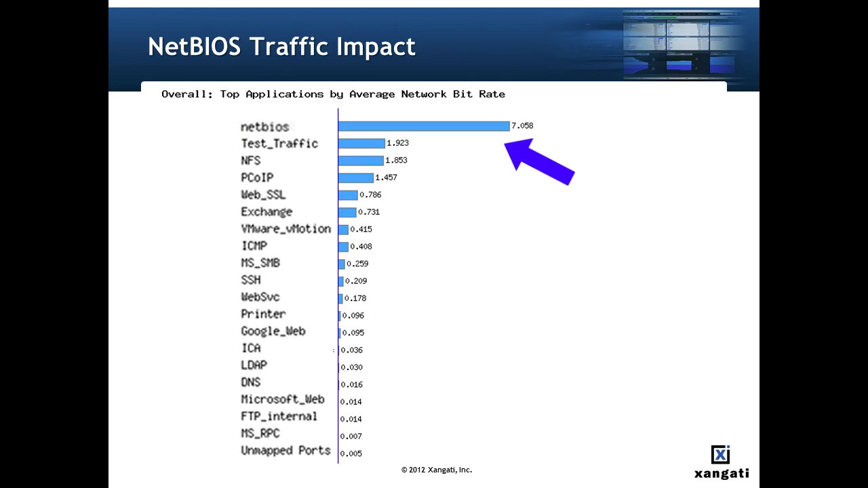
- Advance past the NetBIOS Traffic Impact slide to the next slide
{"action": "key", "text": "Right"}
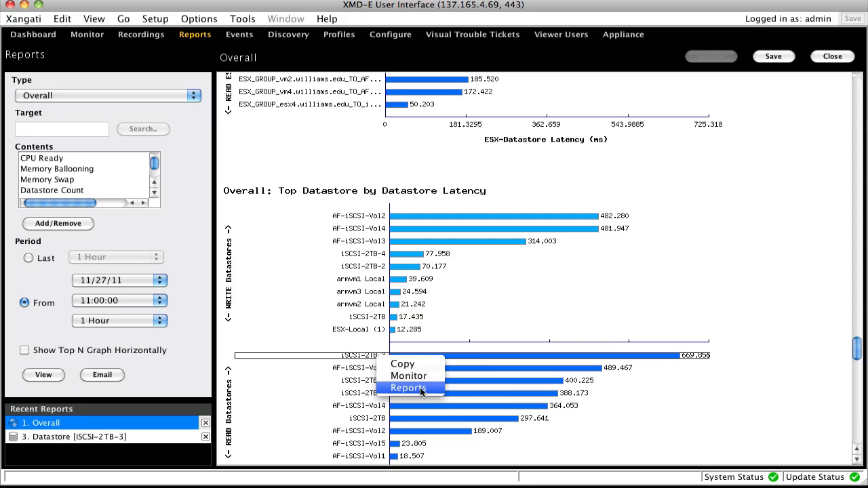
- Open the action list for the top READ datastore bar in Top Datastore by Datastore Latency
{"action": "left_click", "coordinate": [406, 387]}
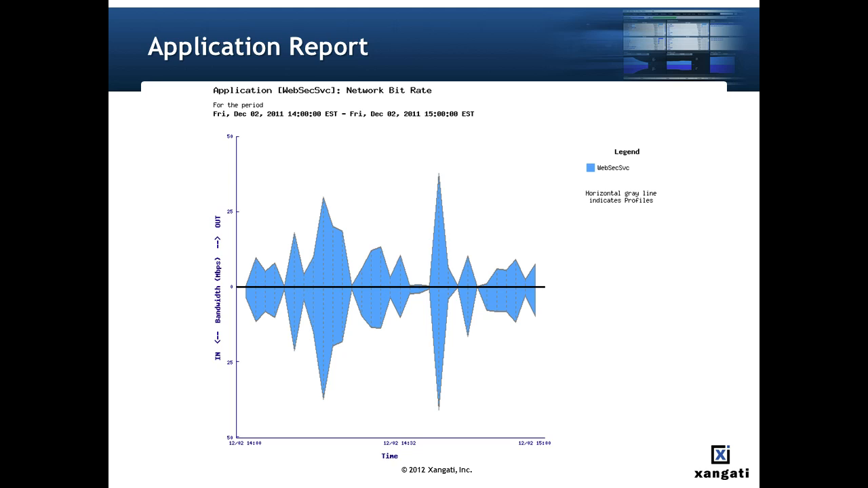
- Advance from the WebSecSvc Application Report slide to the Look for Correlation slide
{"action": "key", "text": "Right"}
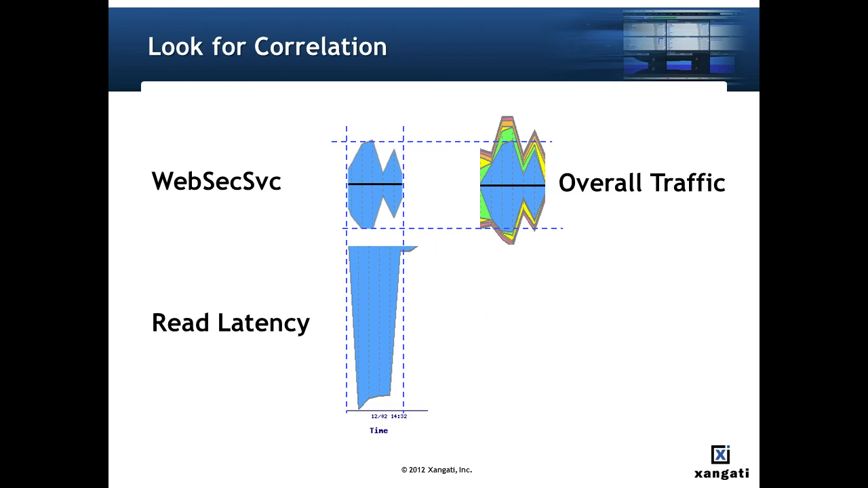